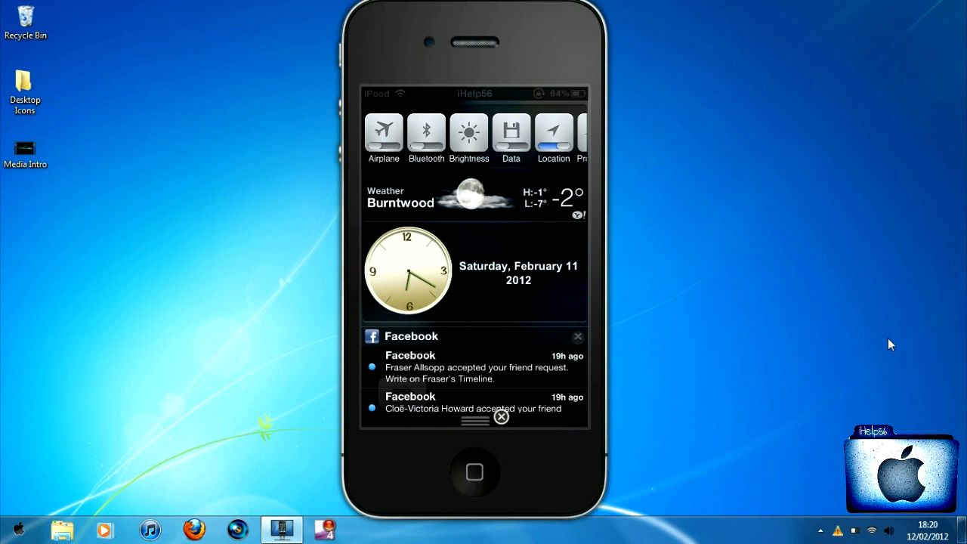
Slide the notification centre away so the lock screen clock and date reappear.
{"action": "scroll", "scroll_direction": "down", "scroll_amount": 3}
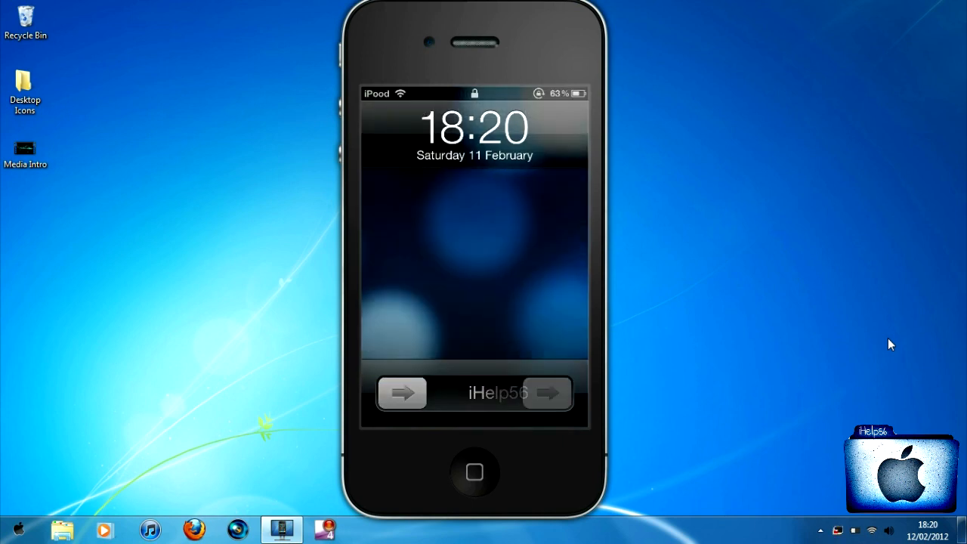
Unlock with the slide bar, let the Siri alternative appear, then return to the home screen.
{"action": "left_click_drag", "start_coordinate": [402, 393], "coordinate": [547, 393]}
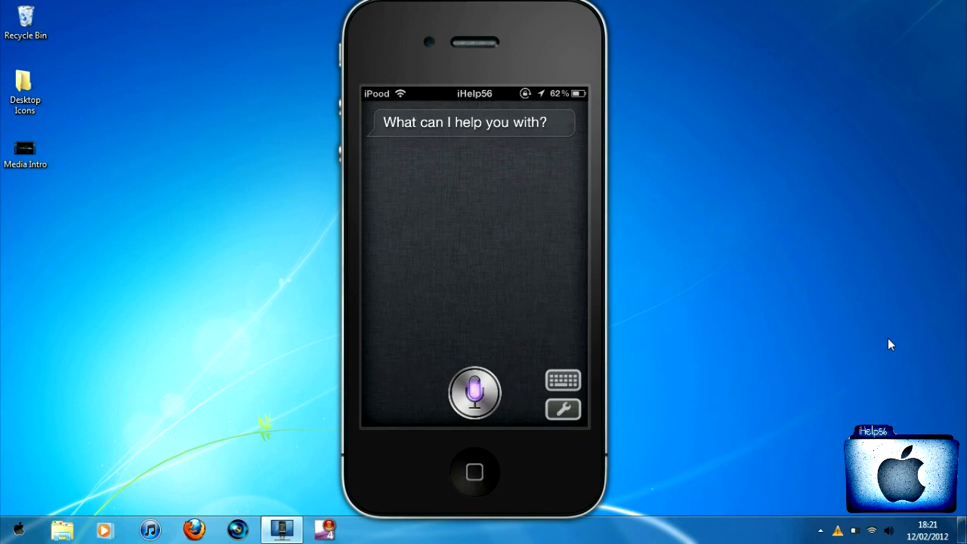
{"action": "left_click", "coordinate": [472, 475]}
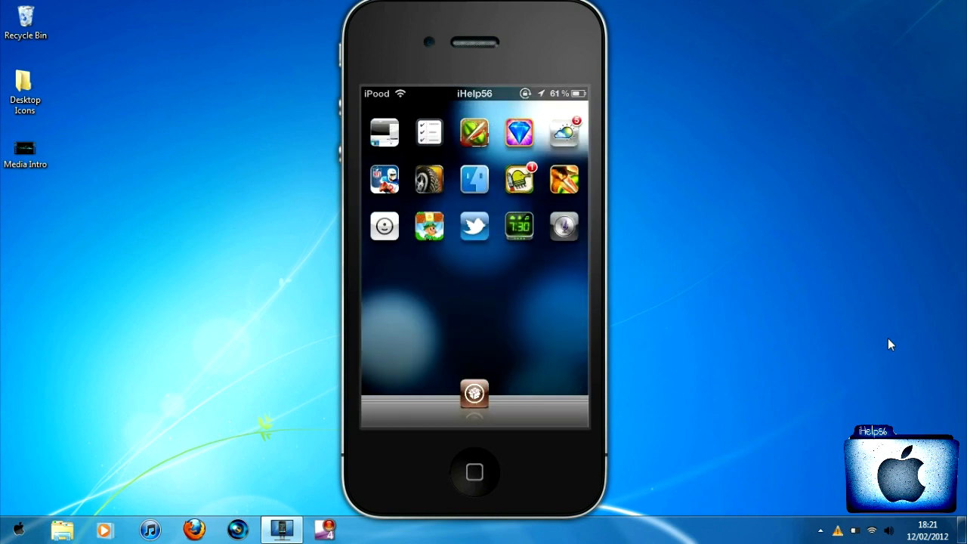